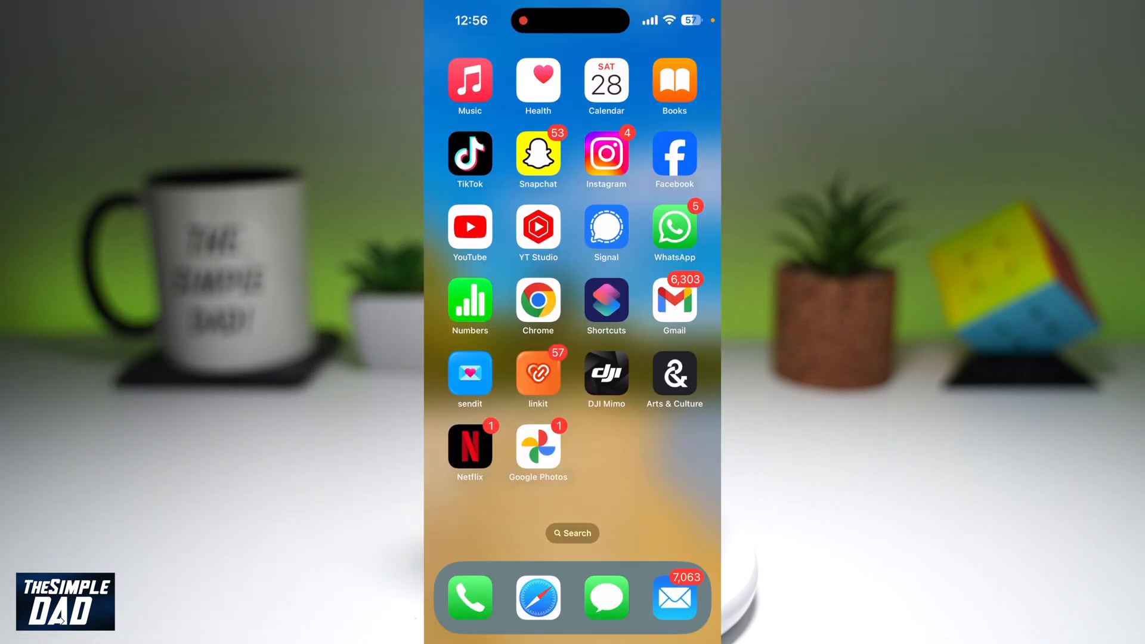
# Search Spotlight for 'files' and launch the Files app to its Browse list.
pyautogui.write('files')
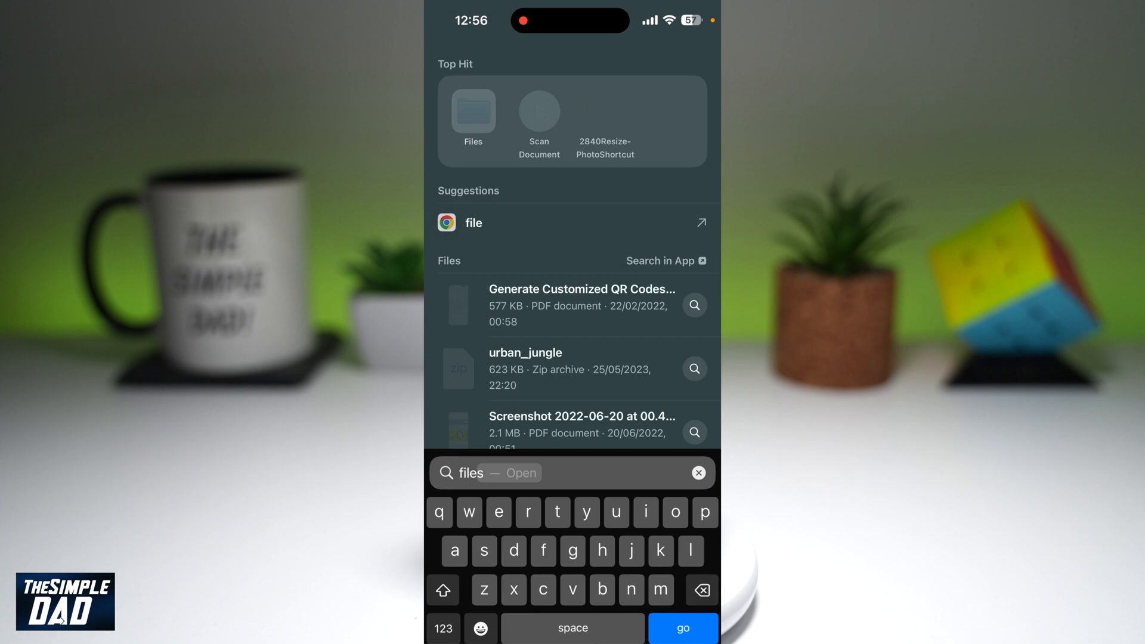
pyautogui.click(472, 112)
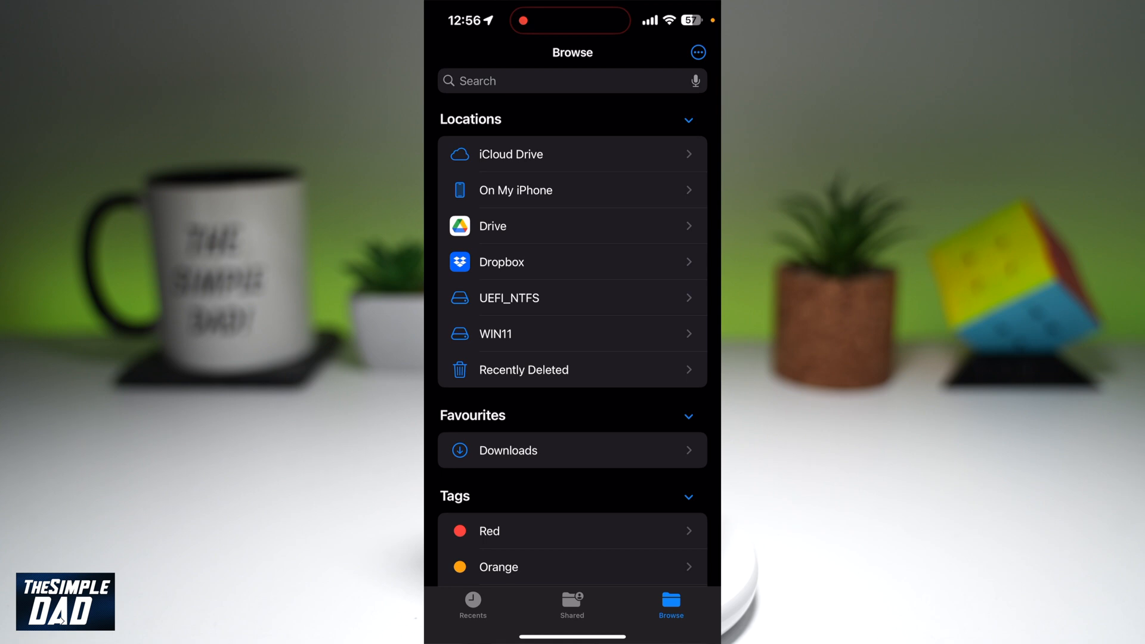
# Bring up the Erase Disk sheet for the WIN11 drive, format ExFAT preselected.
pyautogui.click(495, 334)
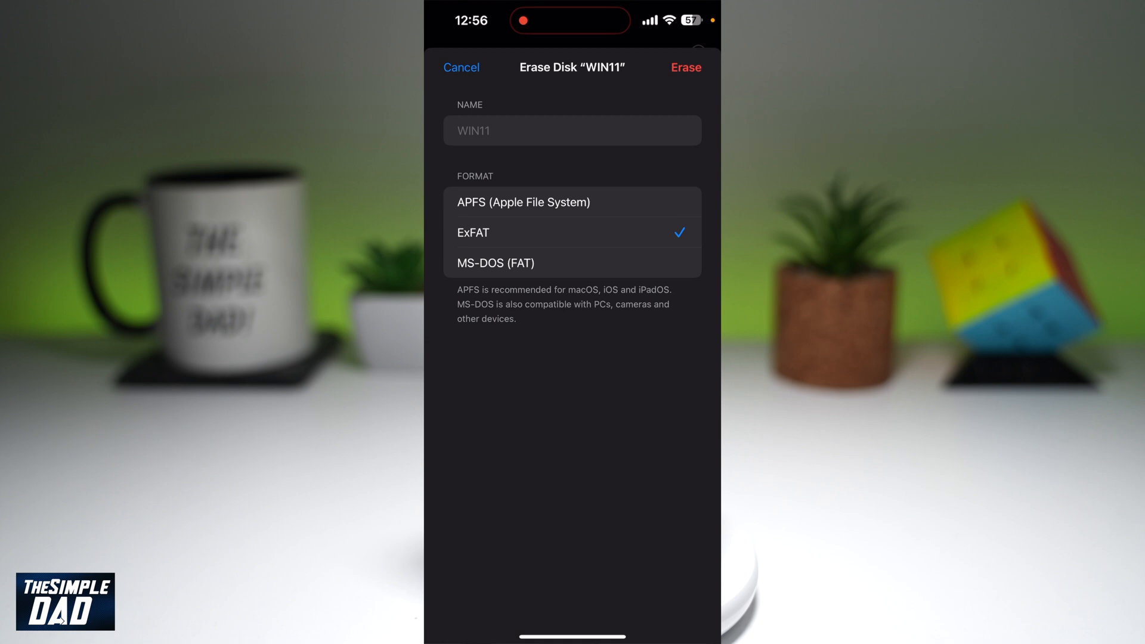
# Enter 'The simple dad' as the drive's new name and choose MS-DOS (FAT) format.
pyautogui.click(572, 131)
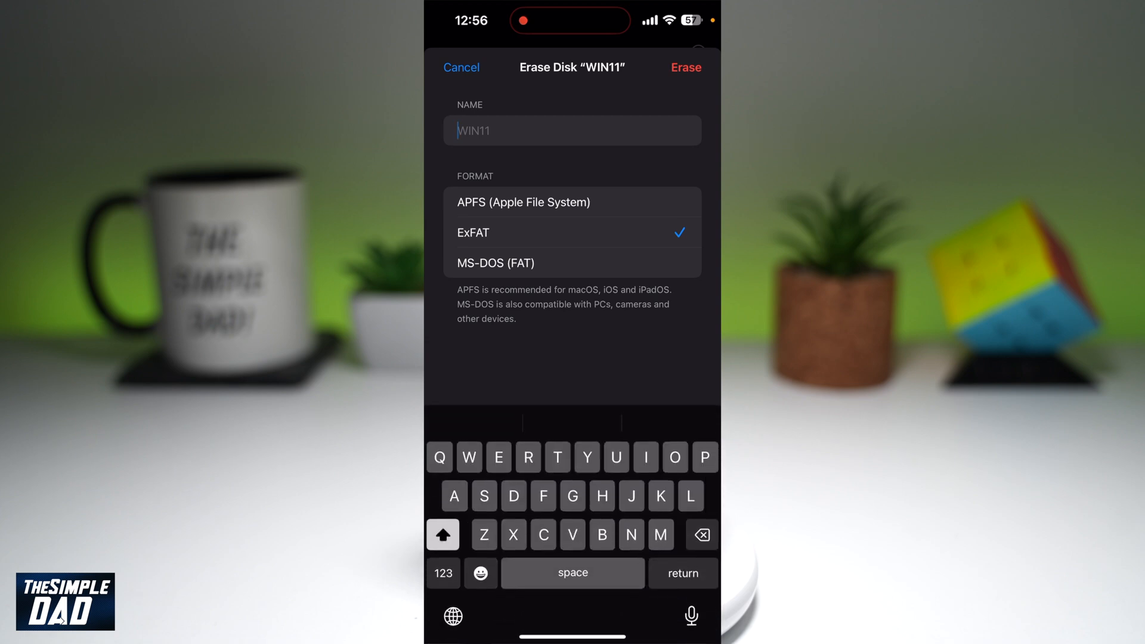
pyautogui.write('Thesimple dad')
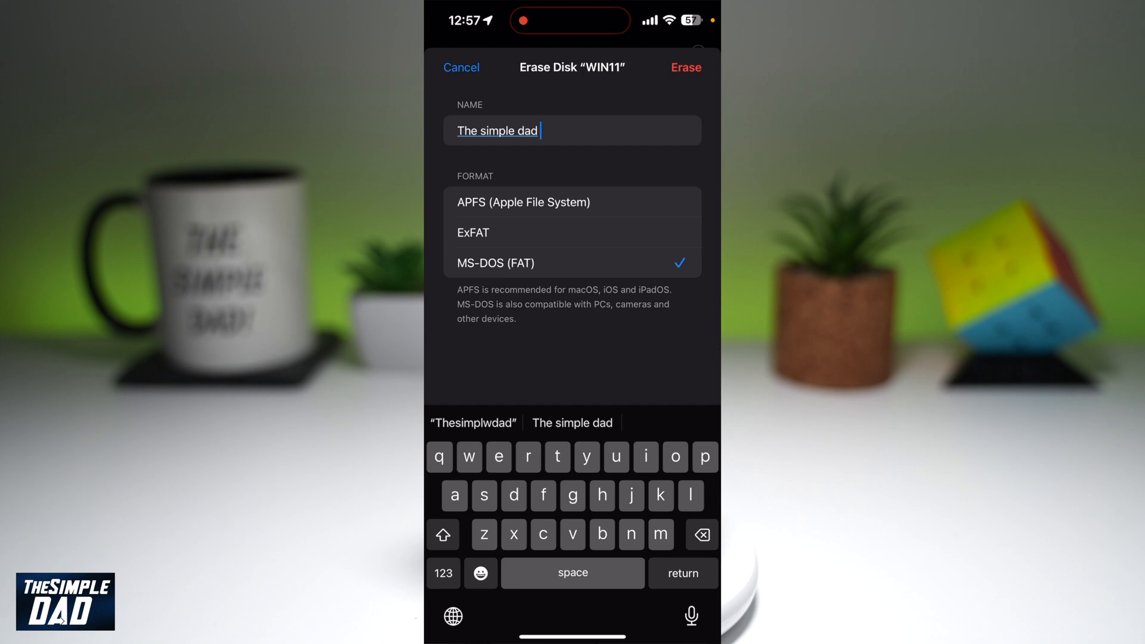
# Rename the drive to Test, erase it as MS-DOS (FAT), and confirm deleting WIN11's data.
pyautogui.click(686, 66)
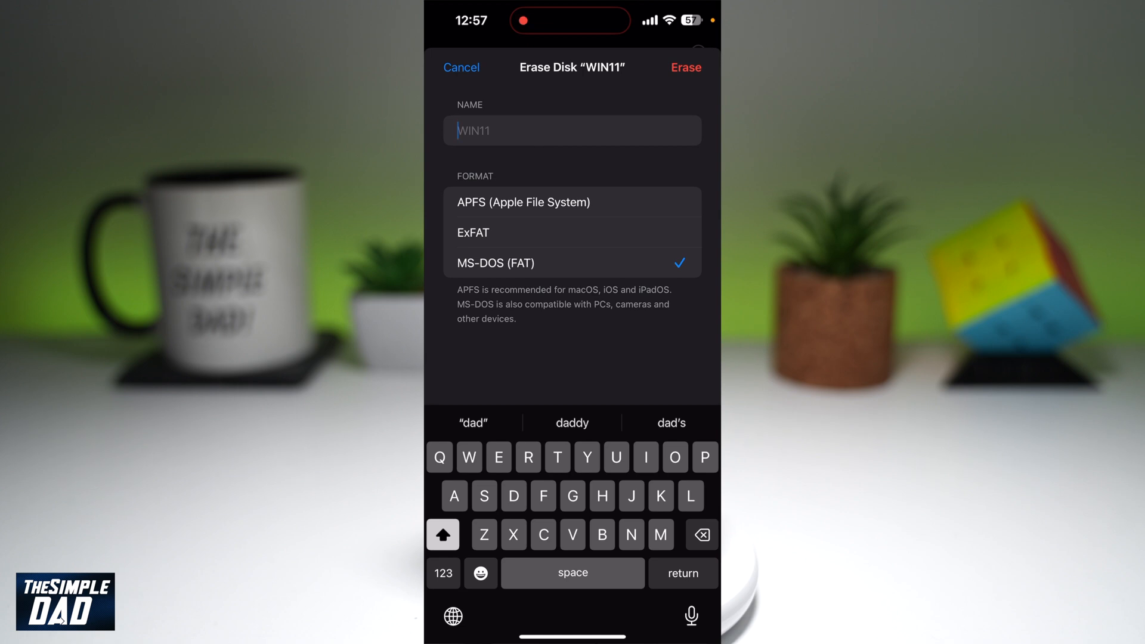
pyautogui.write('Test')
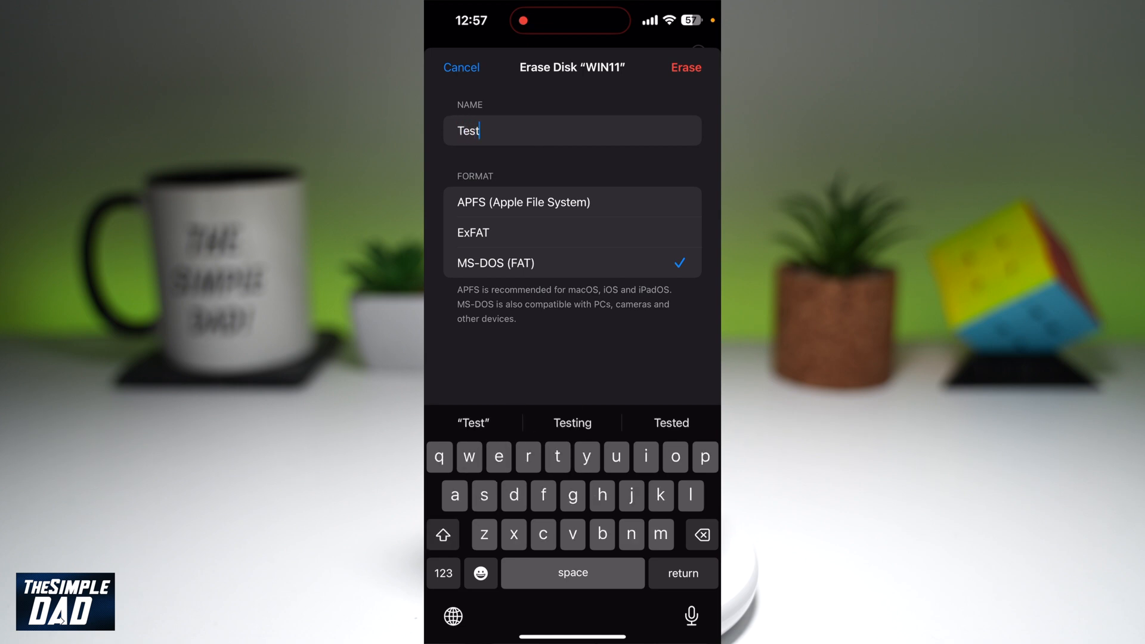
pyautogui.click(686, 67)
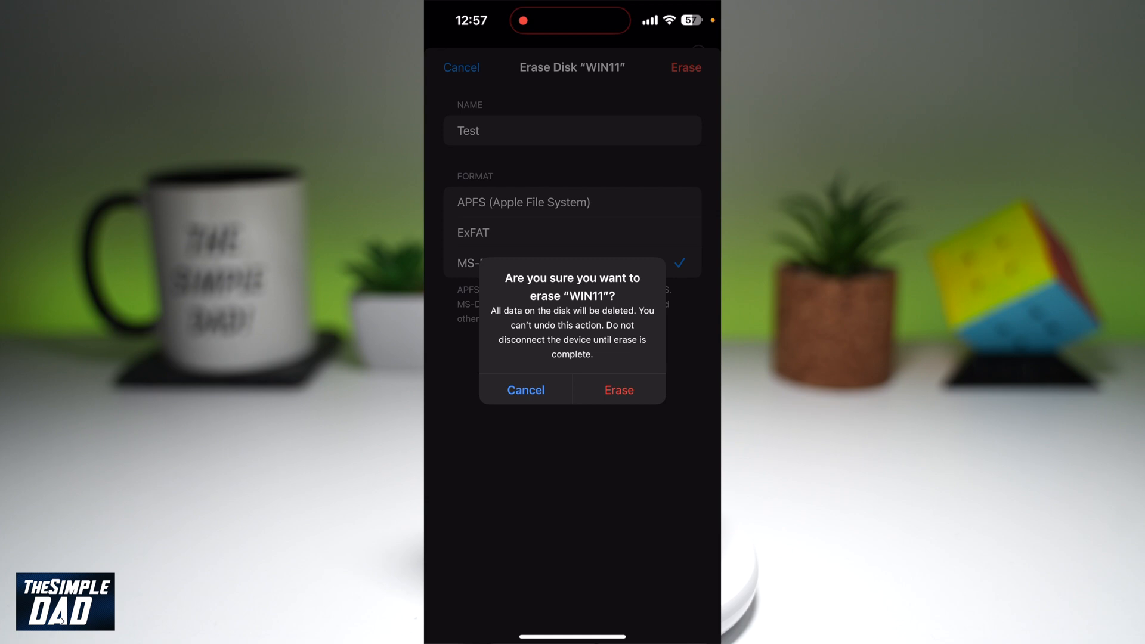
pyautogui.click(619, 388)
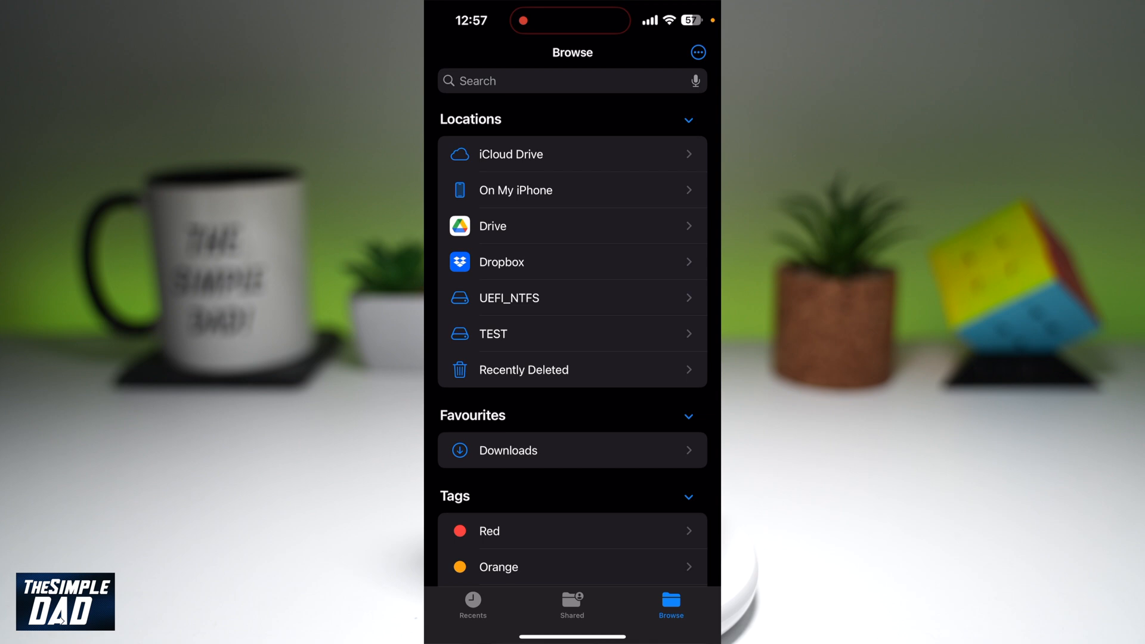
# Open the TEST drive under Locations and see that it is empty.
pyautogui.click(494, 334)
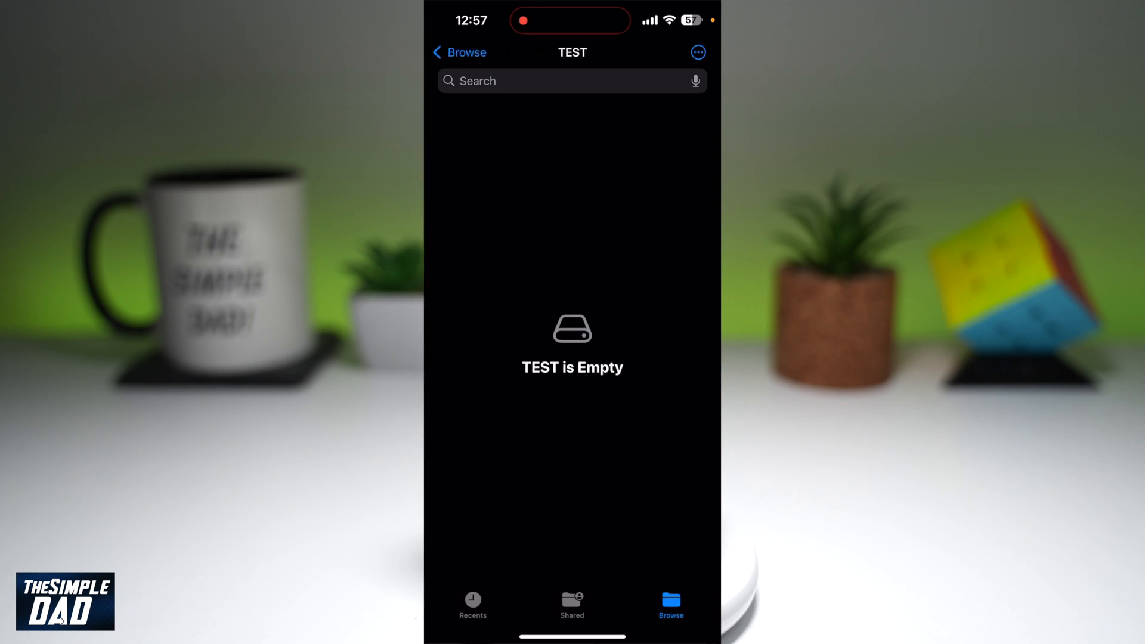
pyautogui.click(458, 52)
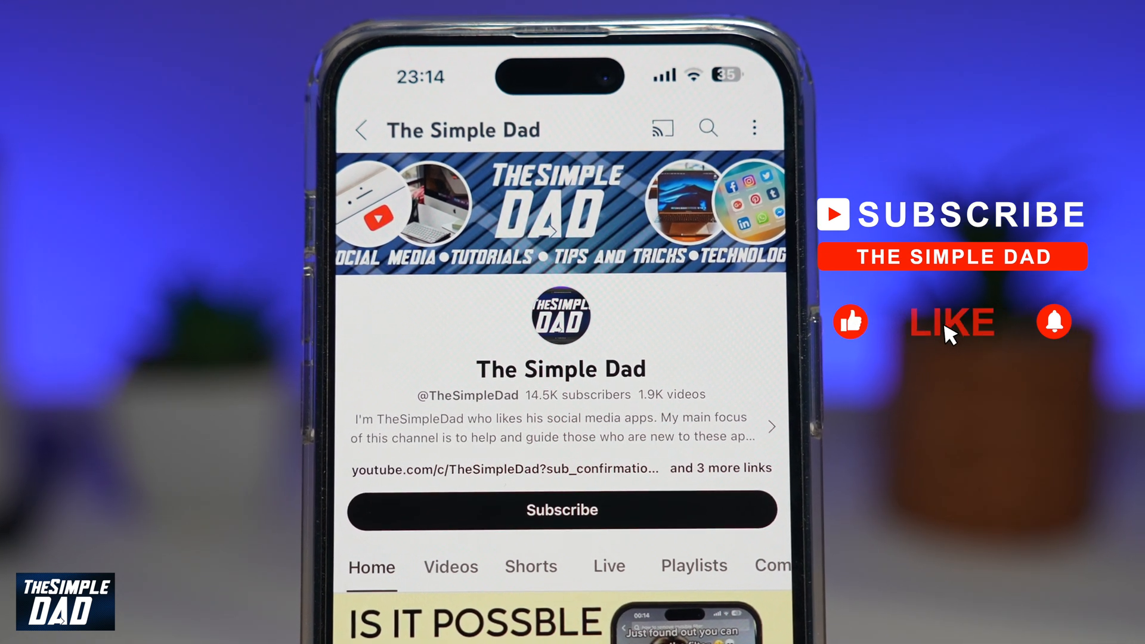
# Subscribe to The Simple Dad channel on YouTube.
pyautogui.click(560, 510)
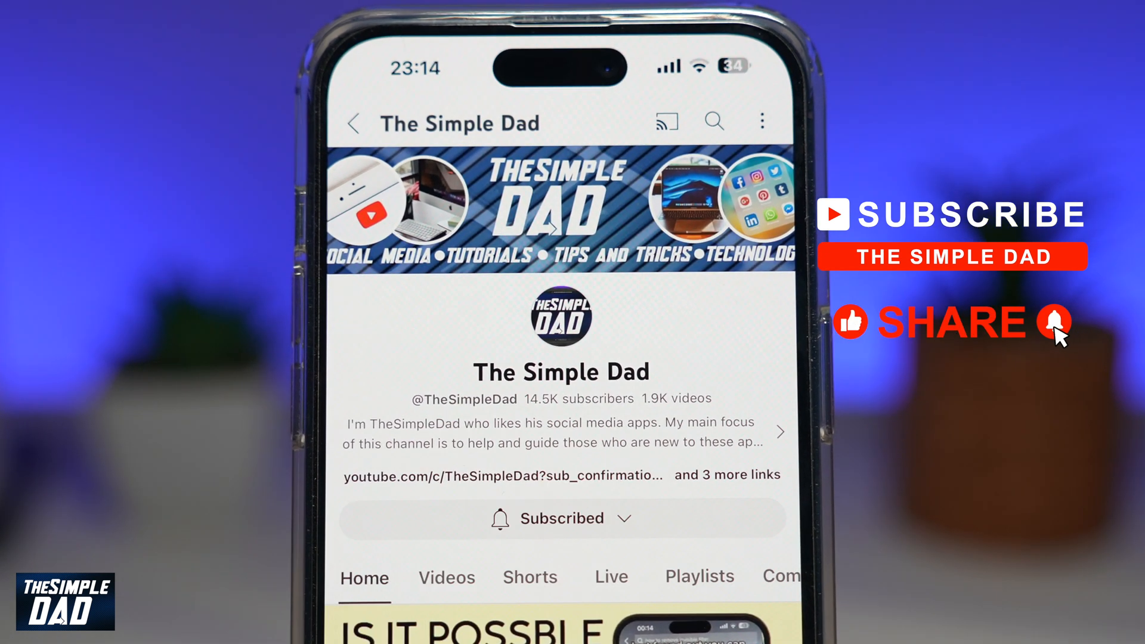